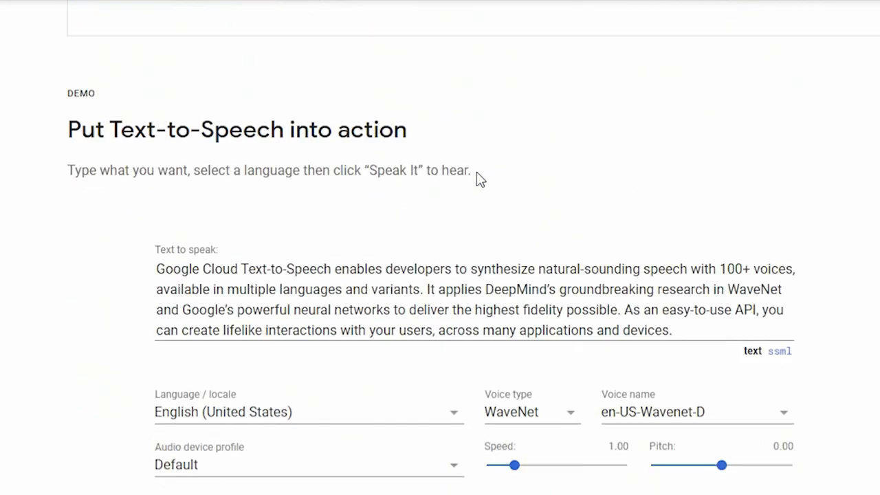
Decode the base64 en-US-Wavenet-D speech into a playable clip
click(695, 412)
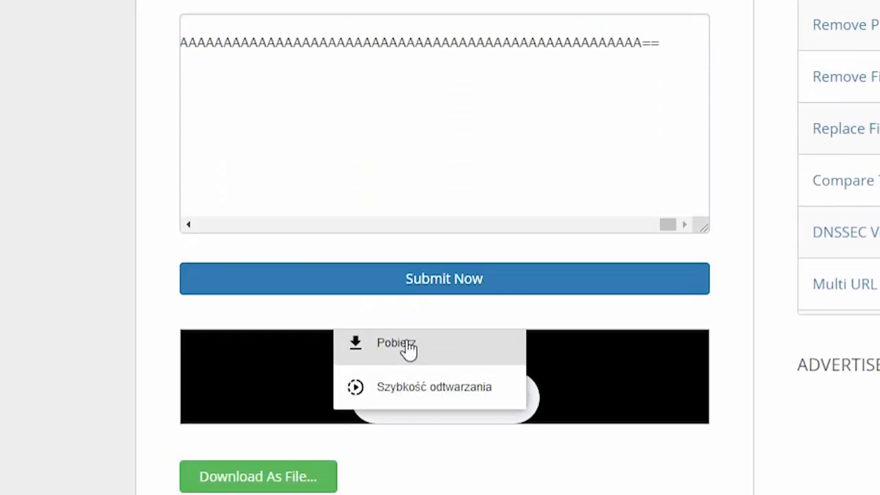
Download the decoded clip and convert it to WAV with Online Audio Converter
click(396, 343)
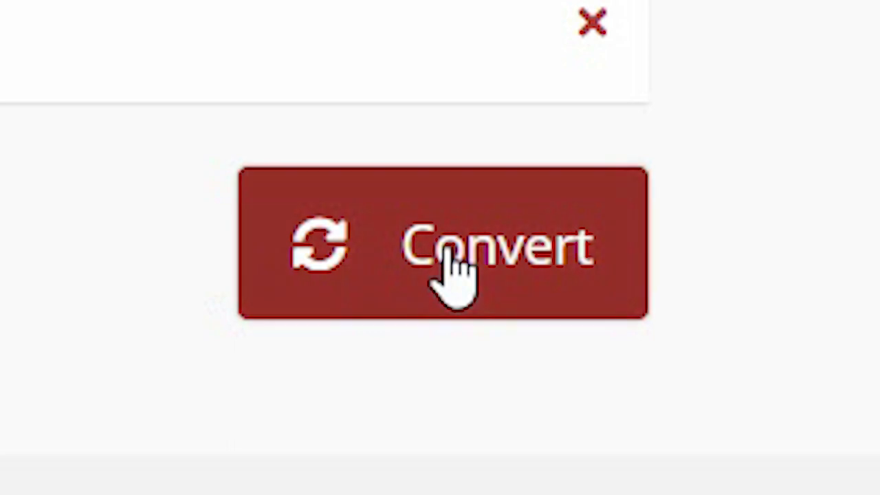
click(440, 248)
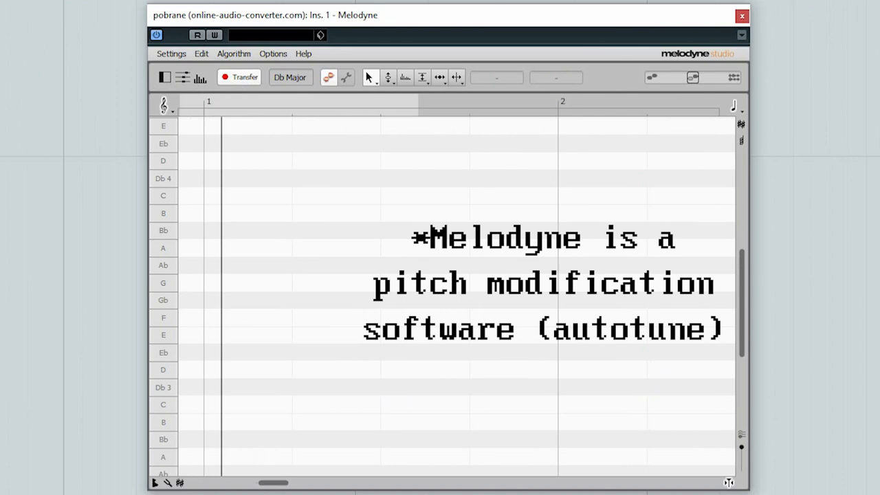
Start Melodyne's Transfer capture of the voice clip for note analysis
click(239, 77)
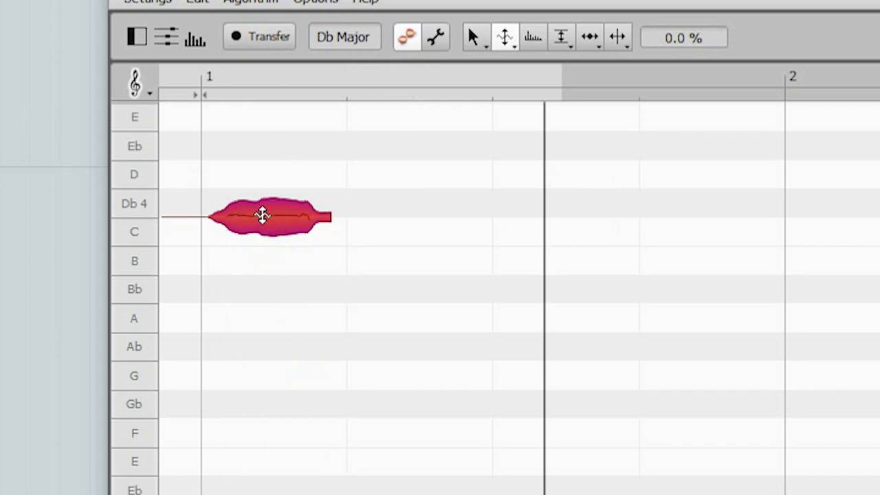
right_click(262, 216)
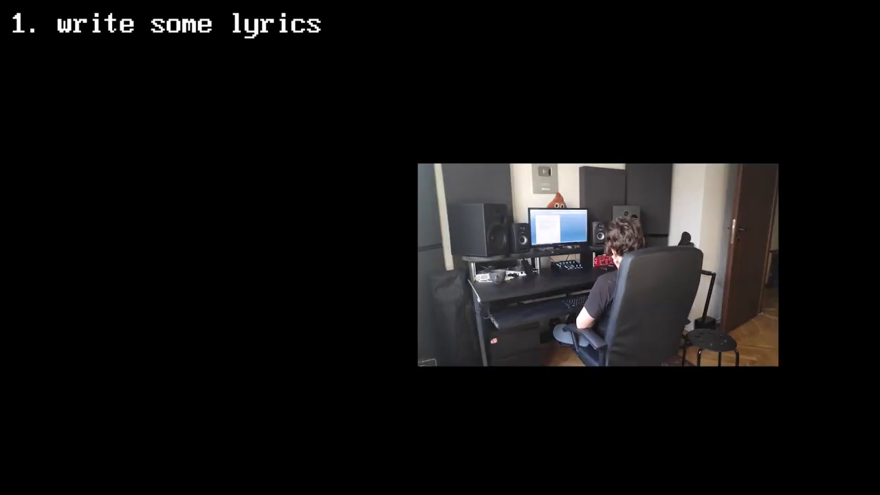
text(pls help, I'm b)
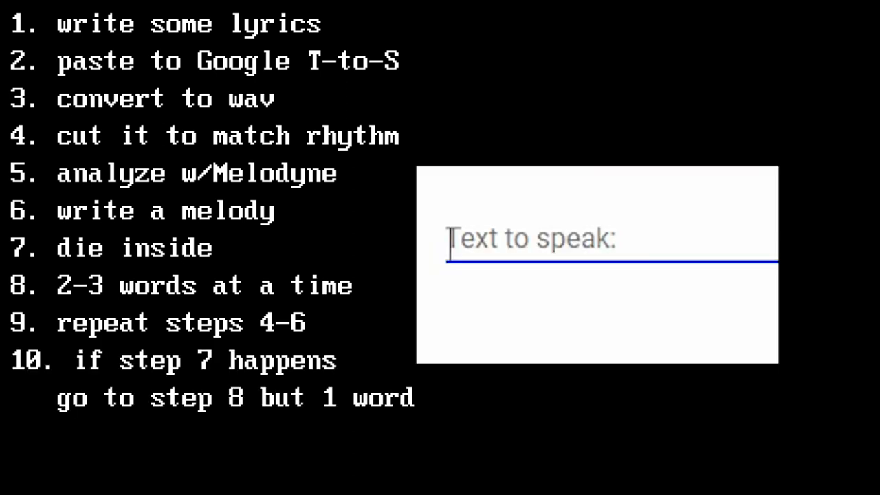
text(help)
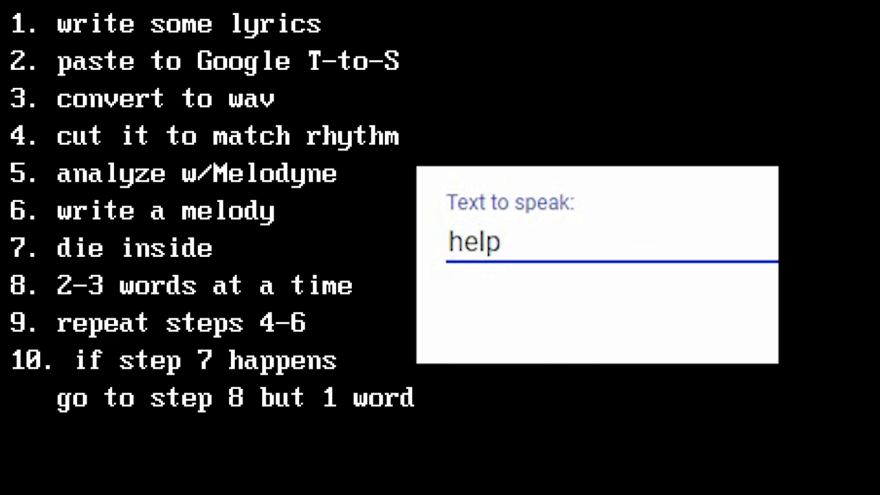